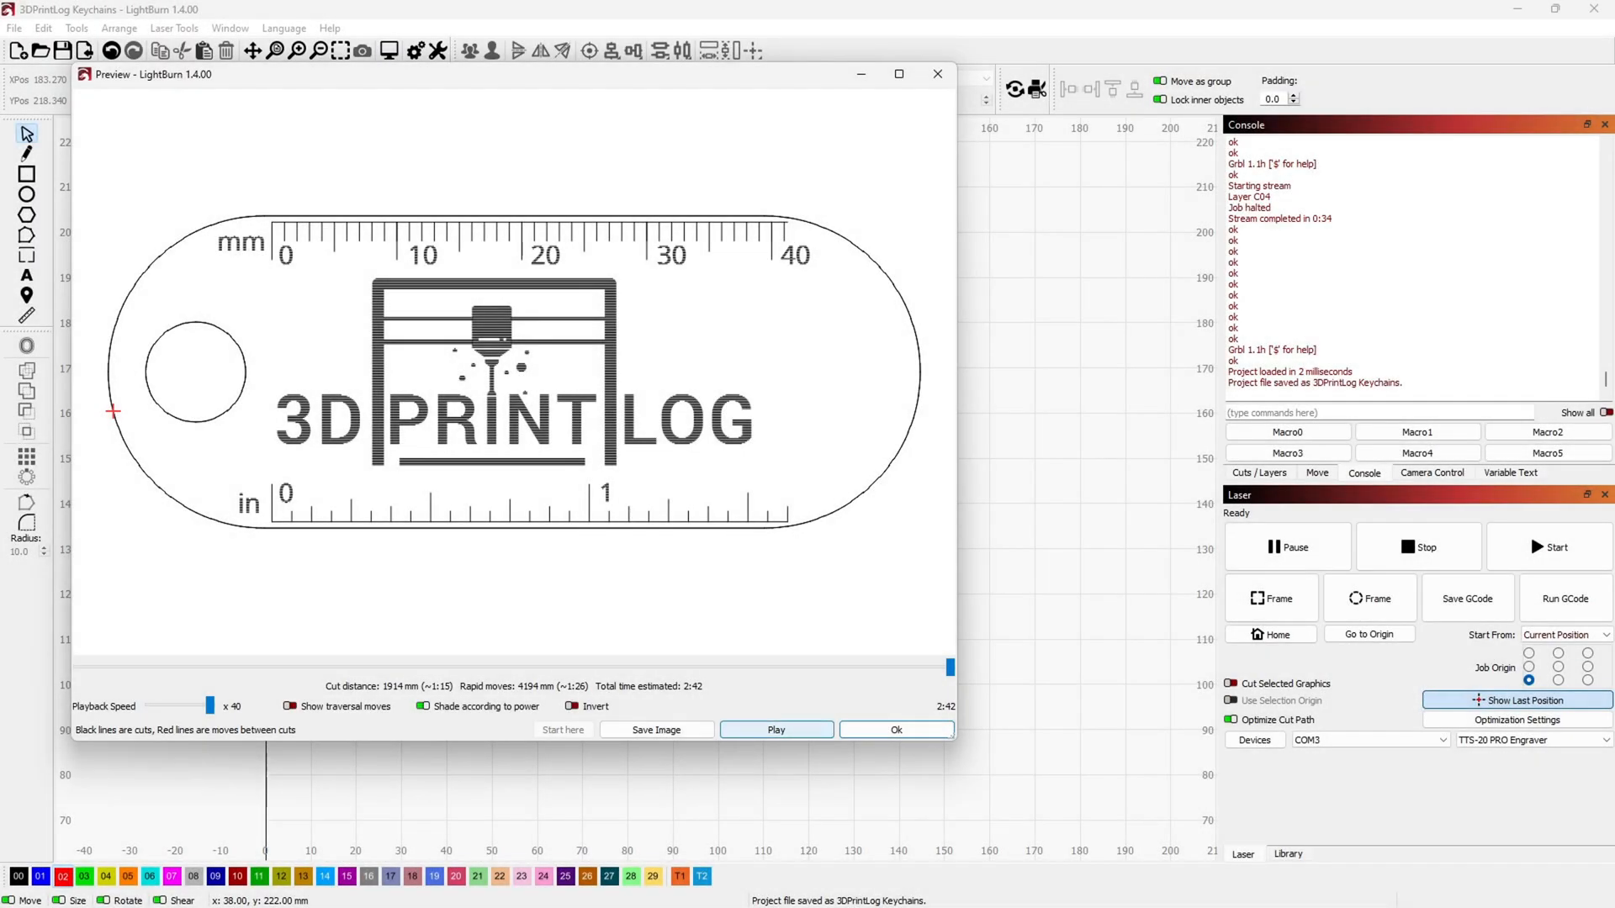
Close the 3DPrintLog keychain job preview (about 2:42) to return to the workspace
{"action": "left_click", "coordinate": [776, 729]}
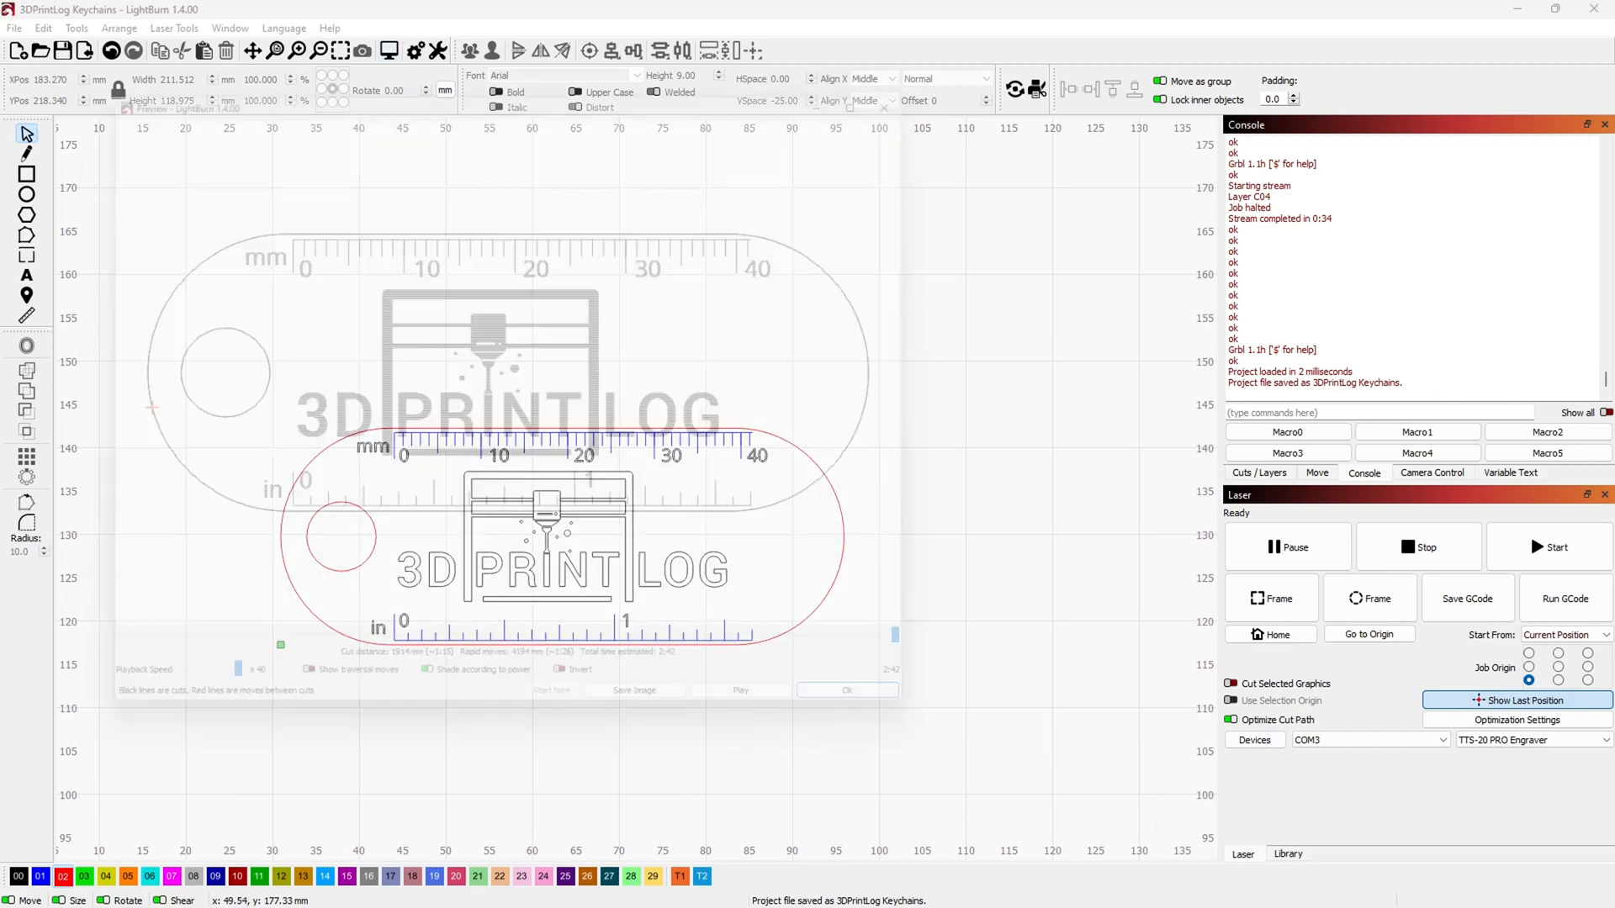
{"action": "left_click", "coordinate": [846, 690]}
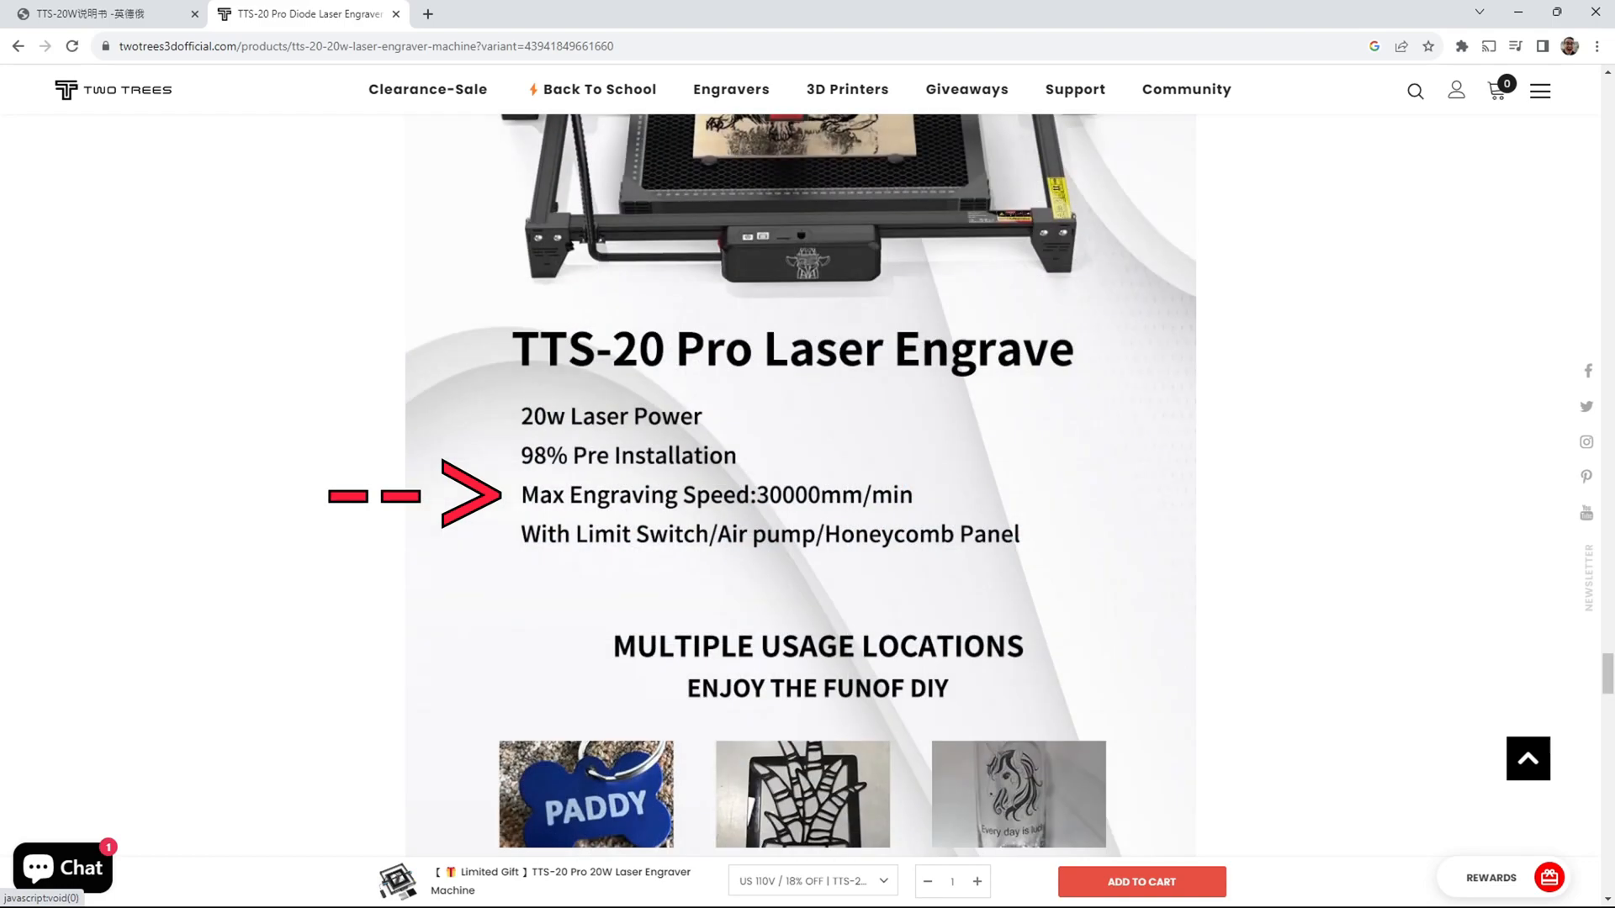
Scroll the TTS-20 Pro page down to the 30000mm/min Max Engraving Speed graphic
{"action": "scroll", "scroll_direction": "down", "scroll_amount": 3}
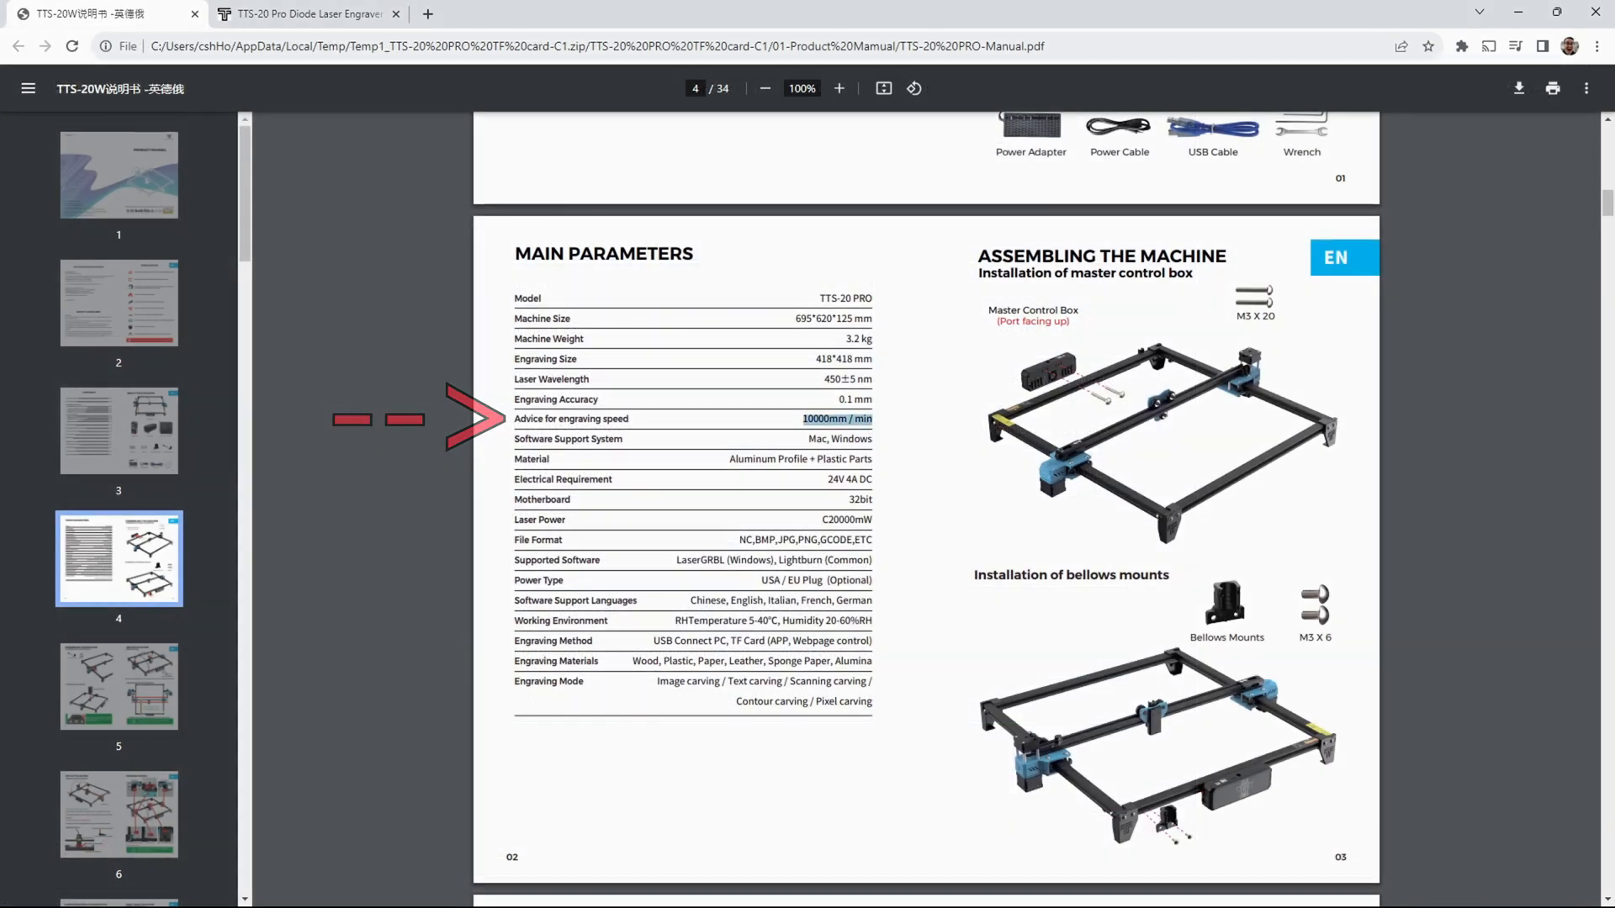
{"action": "left_click", "coordinate": [303, 14]}
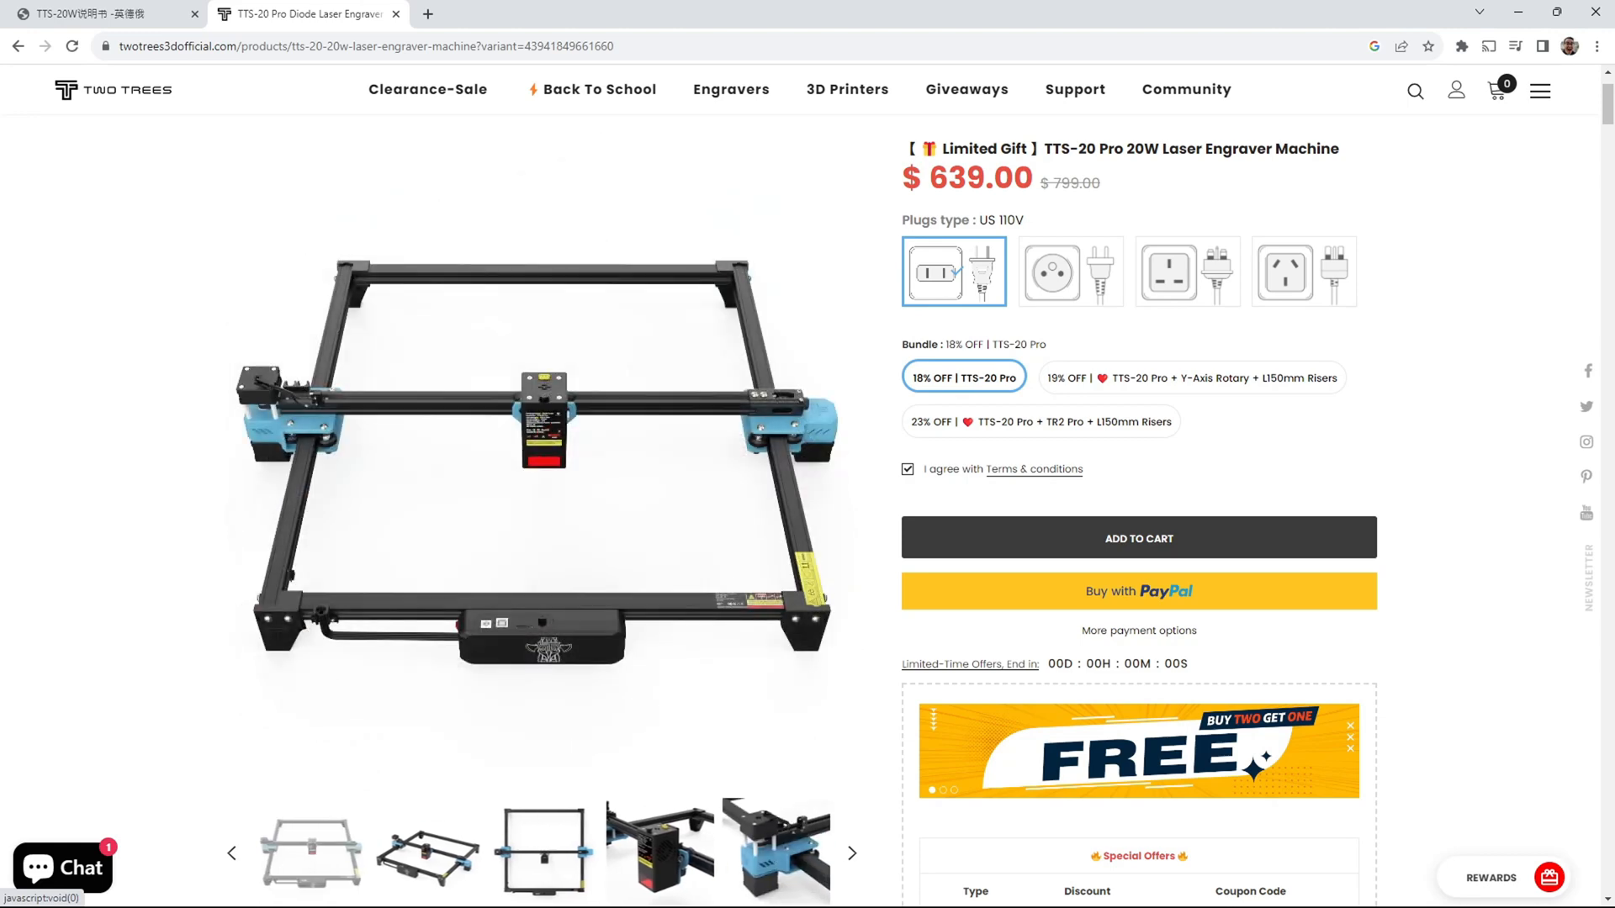
Browse the $639 TTS-20 Pro gallery to an angled photo of the engraver frame
{"action": "left_click", "coordinate": [851, 853]}
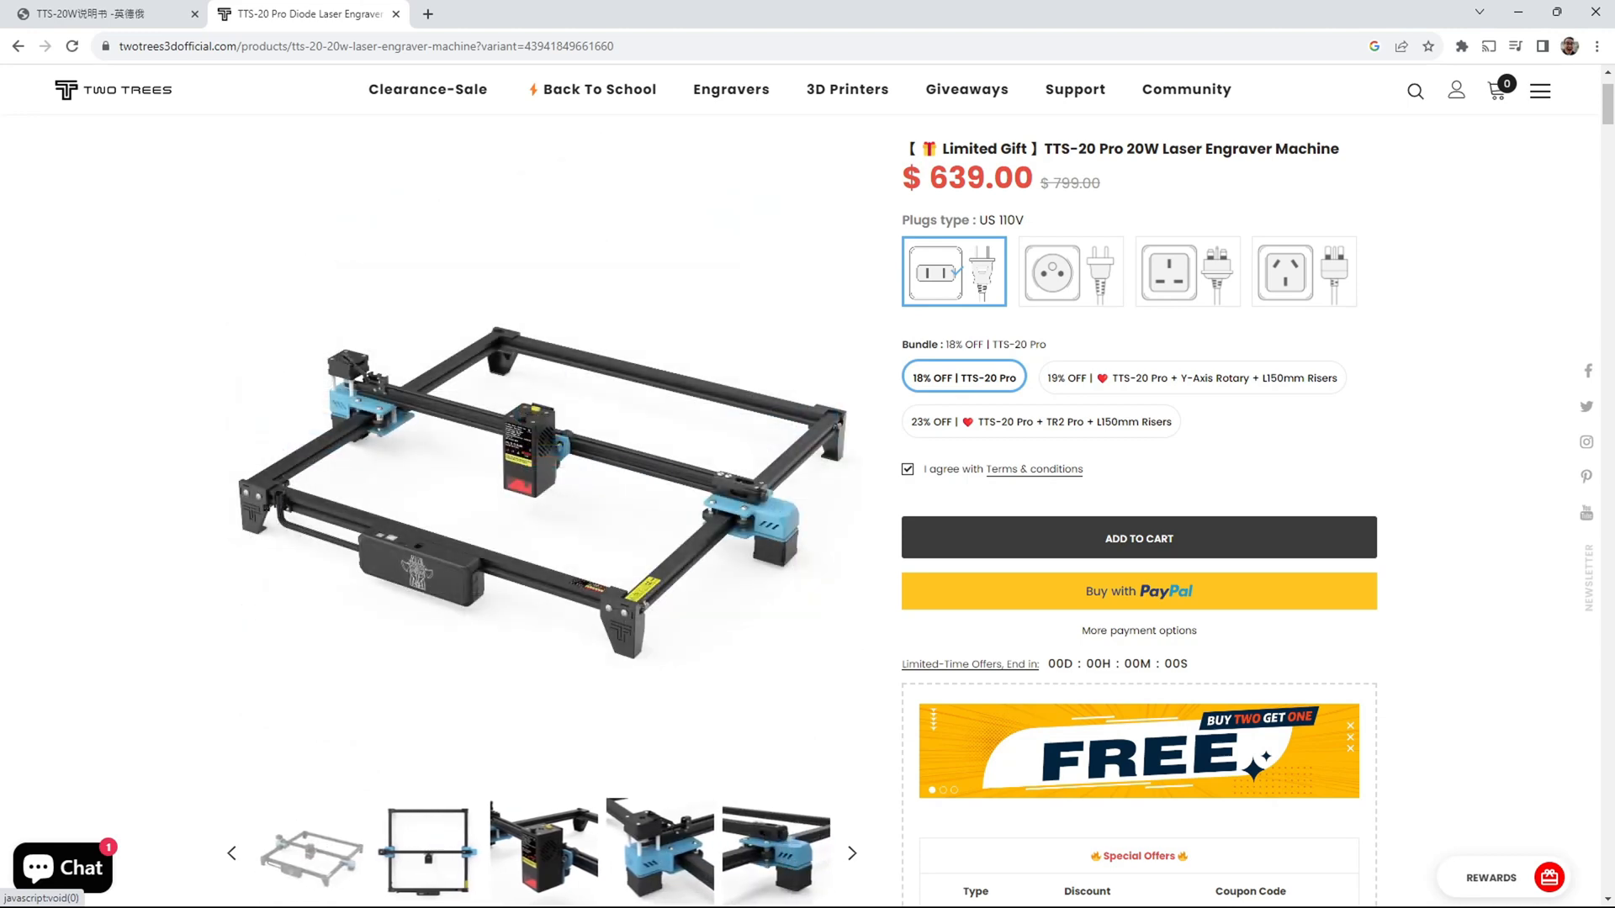